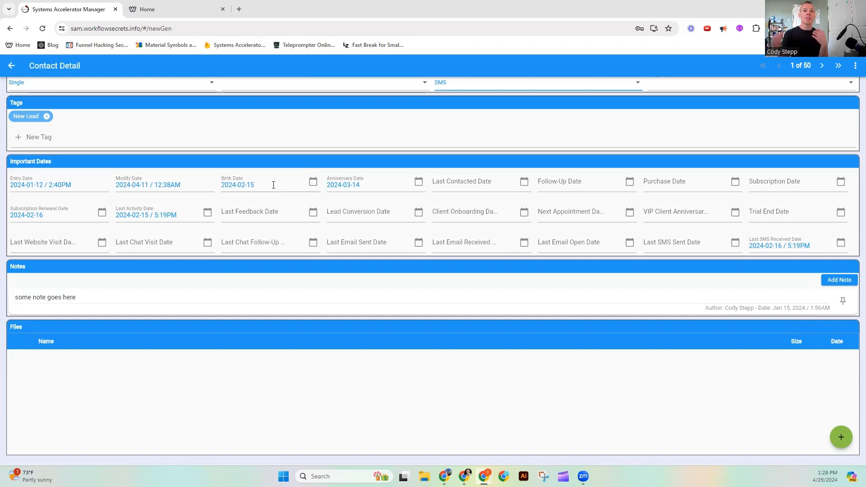
pyautogui.scroll(3)
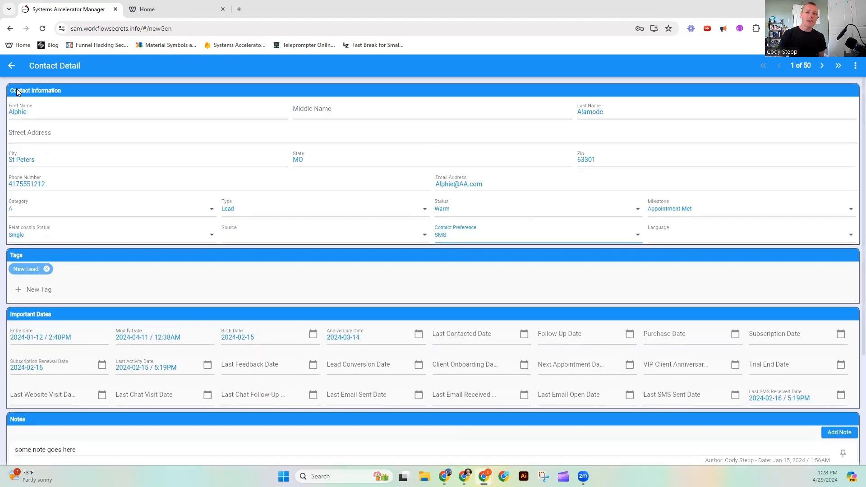
pyautogui.scroll(-3)
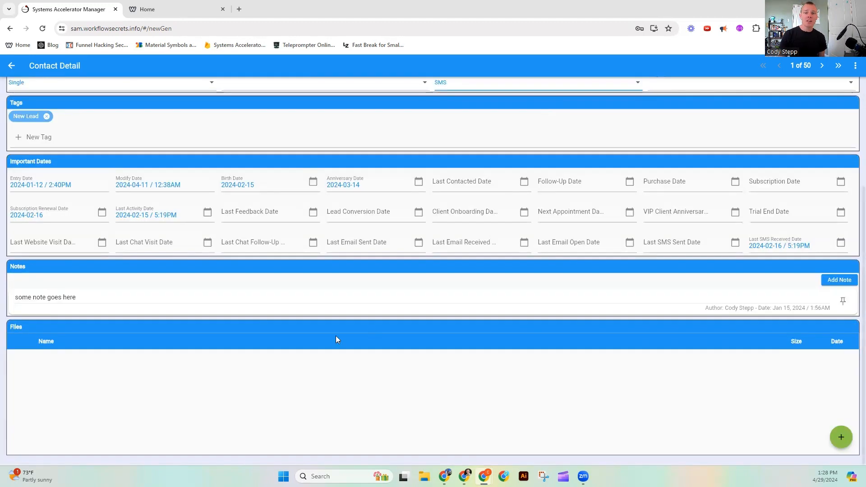
pyautogui.moveTo(100, 322)
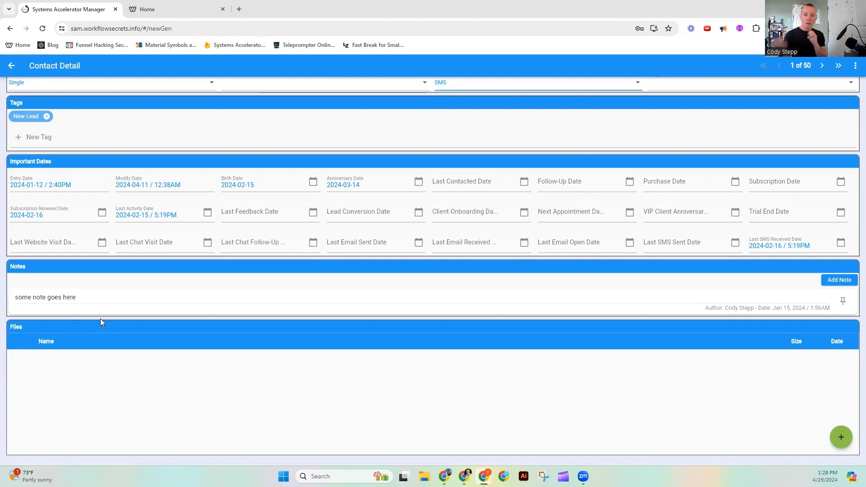
pyautogui.scroll(3)
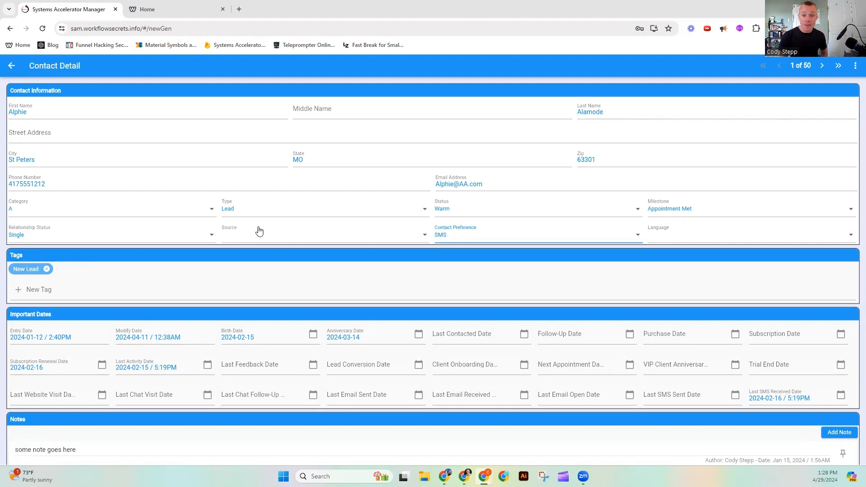
pyautogui.moveTo(264, 270)
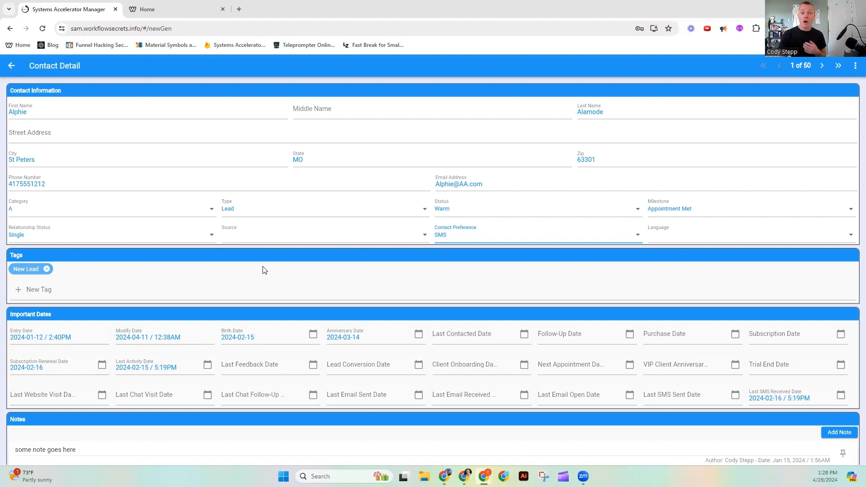
pyautogui.moveTo(281, 282)
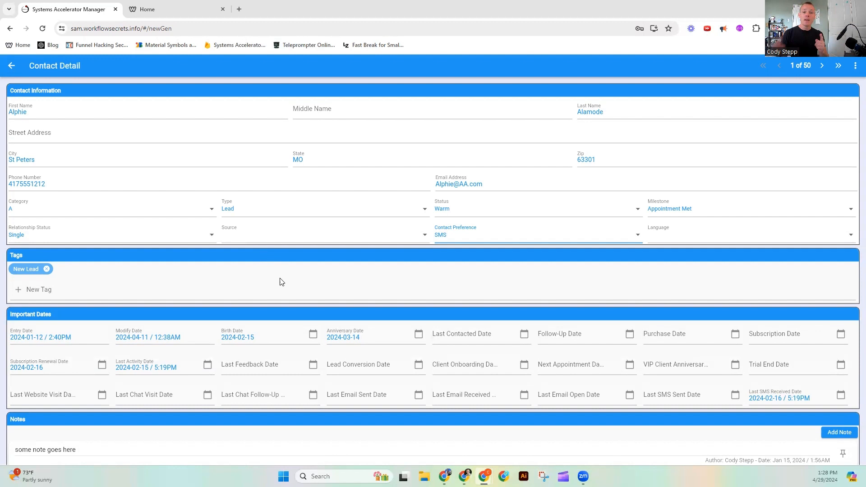
pyautogui.scroll(-3)
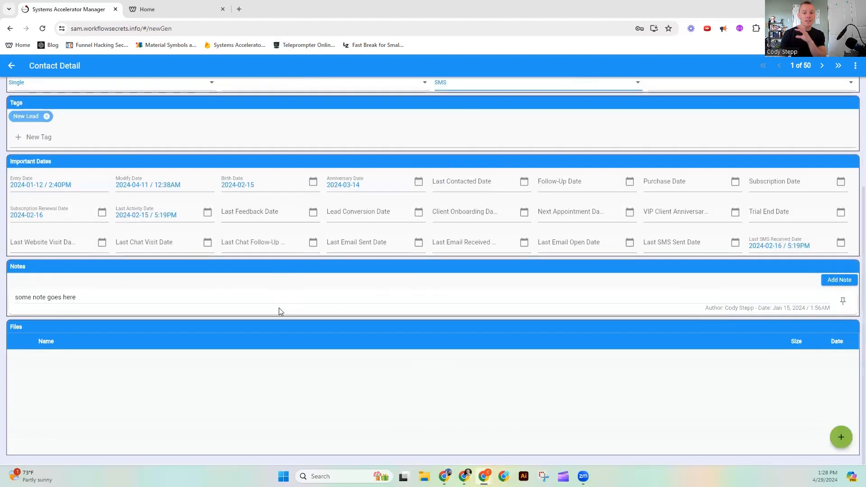